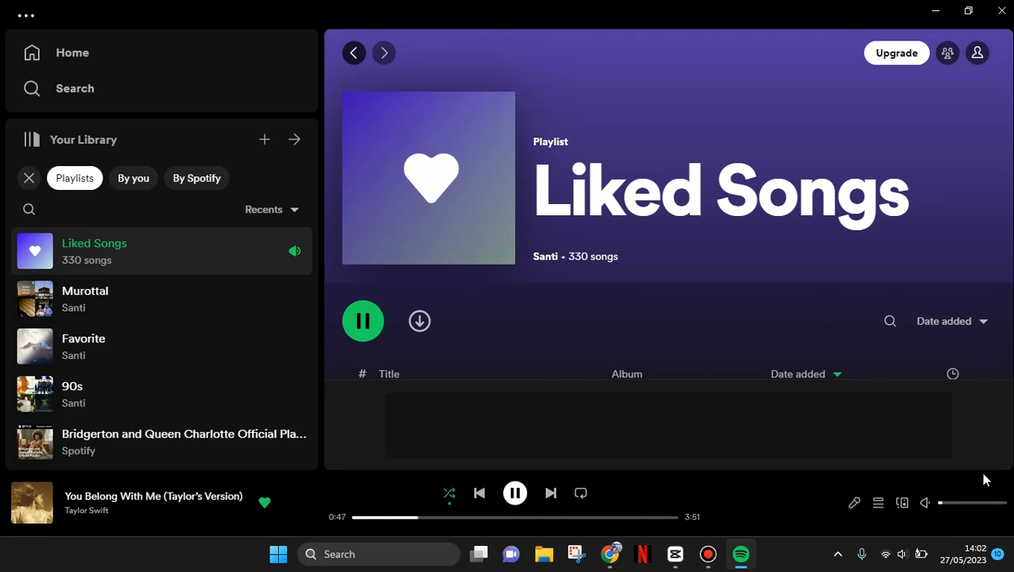
{"action": "mouse_move", "coordinate": [847, 499]}
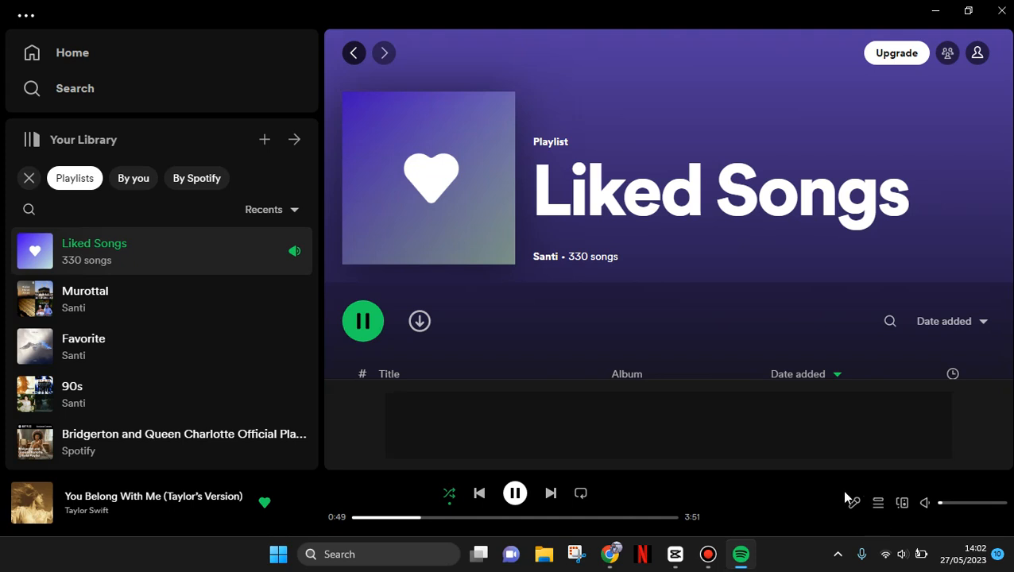
{"action": "mouse_move", "coordinate": [853, 509]}
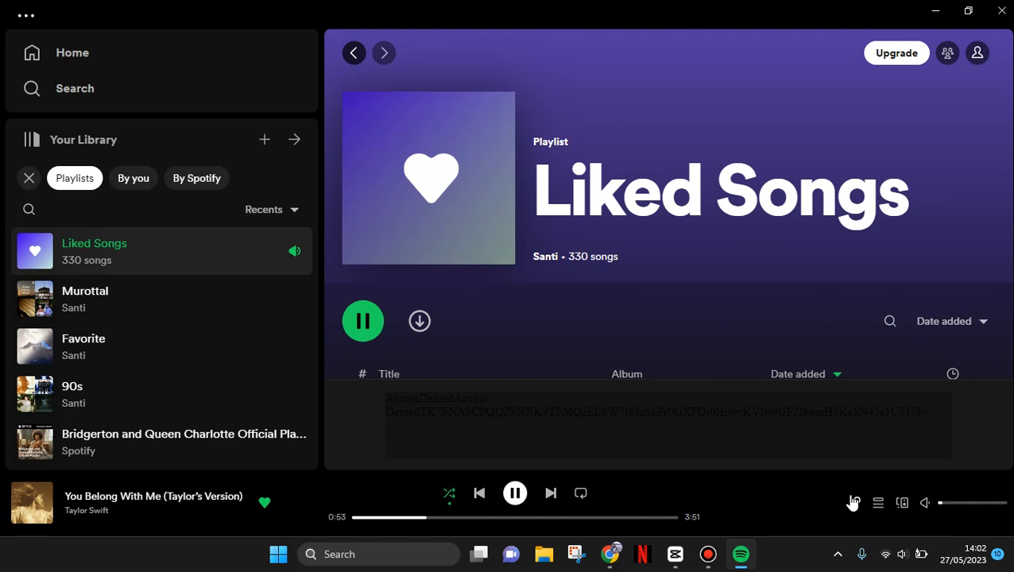
{"action": "mouse_move", "coordinate": [856, 503]}
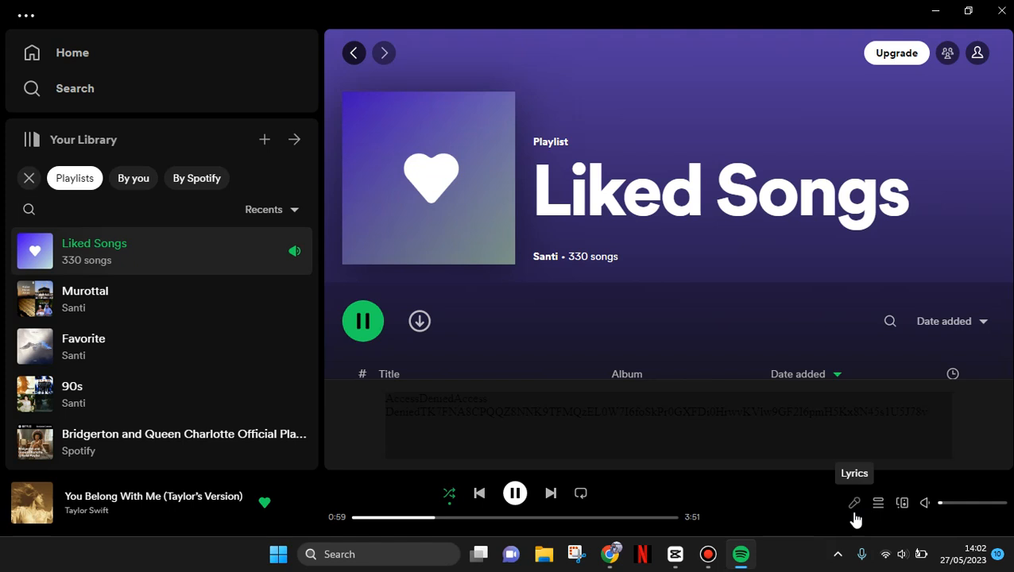
{"action": "left_click", "coordinate": [854, 502]}
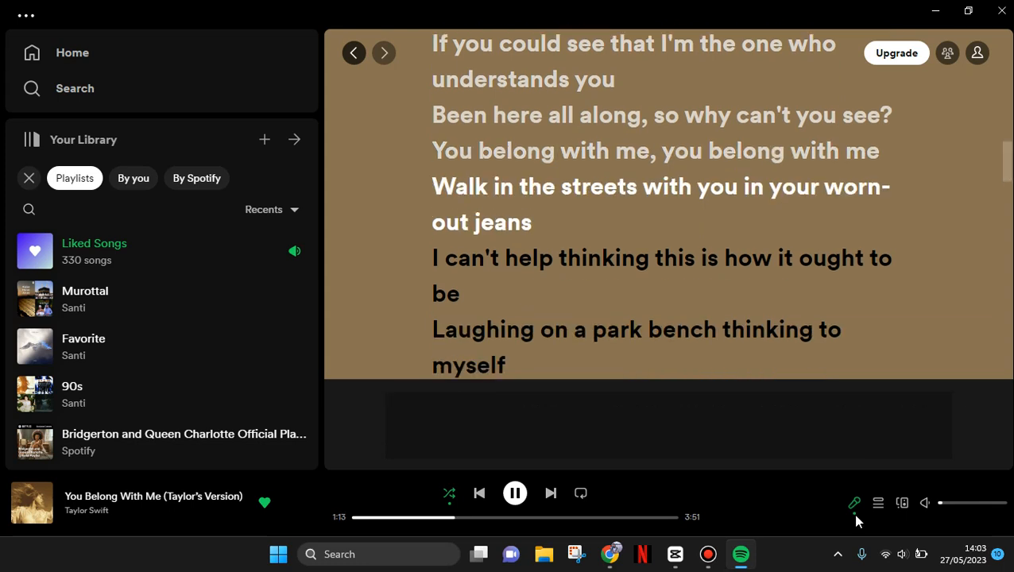
{"action": "mouse_move", "coordinate": [854, 504]}
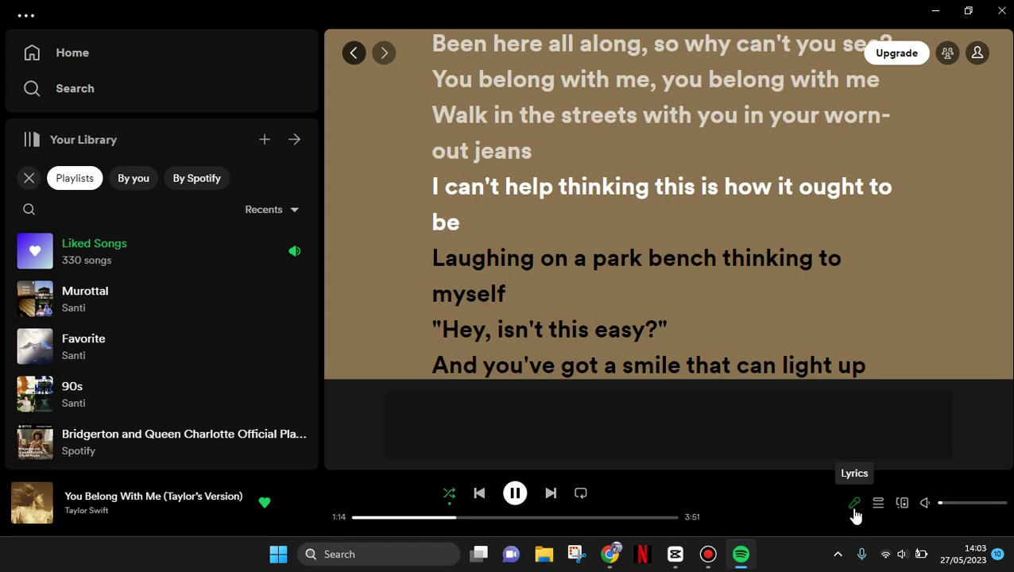
{"action": "left_click", "coordinate": [855, 504]}
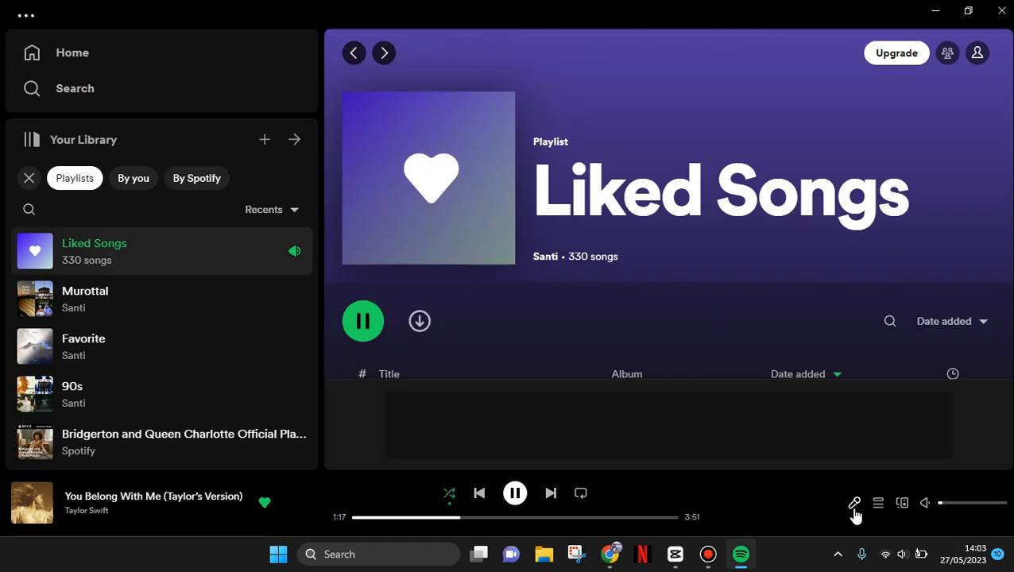